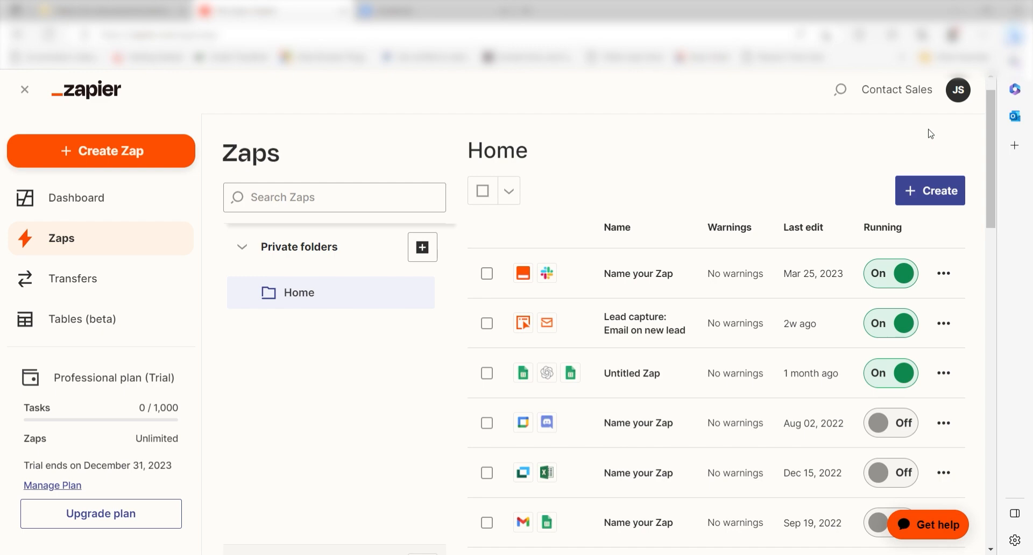
# Create a new Zap with Slack as trigger app and New Pushed Message as the event.
pyautogui.click(101, 151)
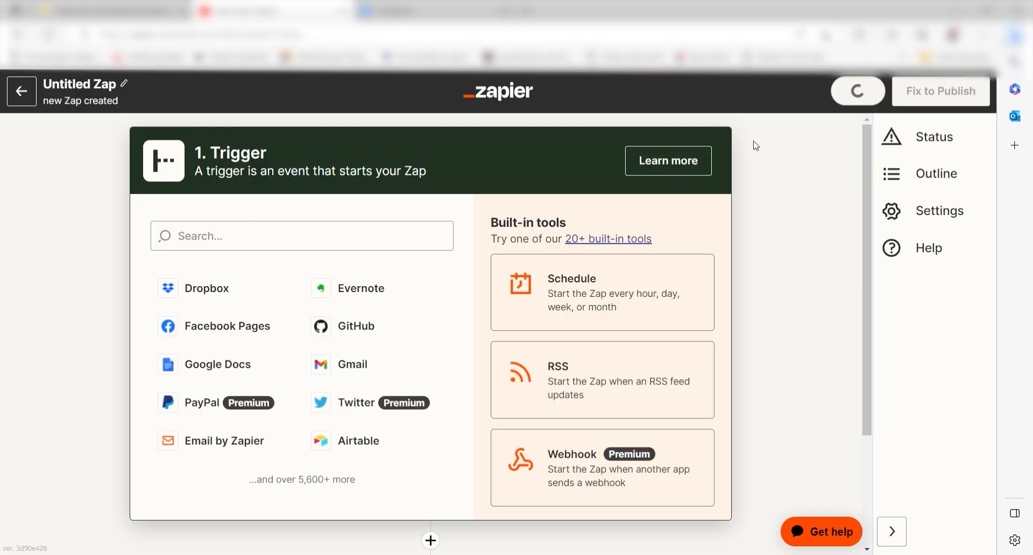
pyautogui.click(858, 91)
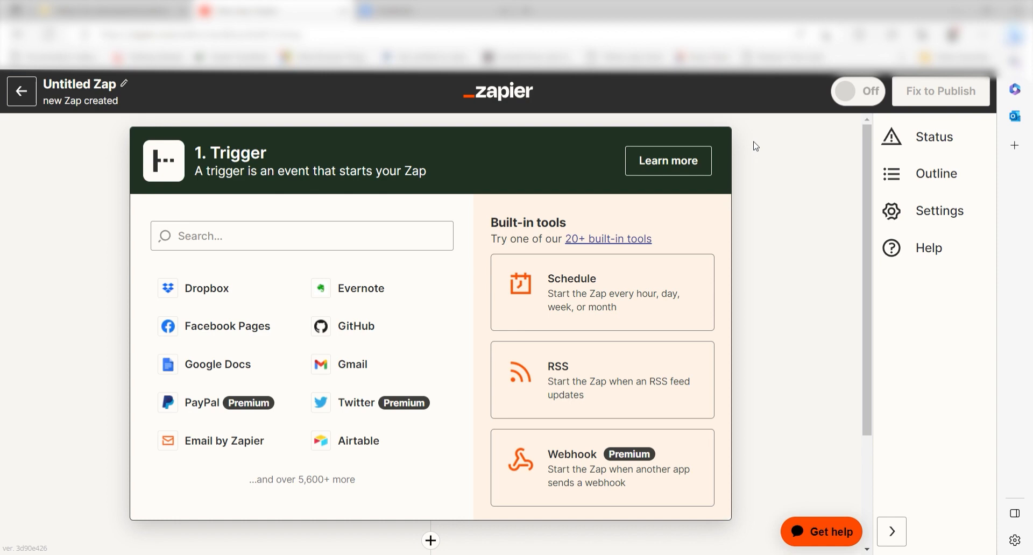
pyautogui.click(301, 236)
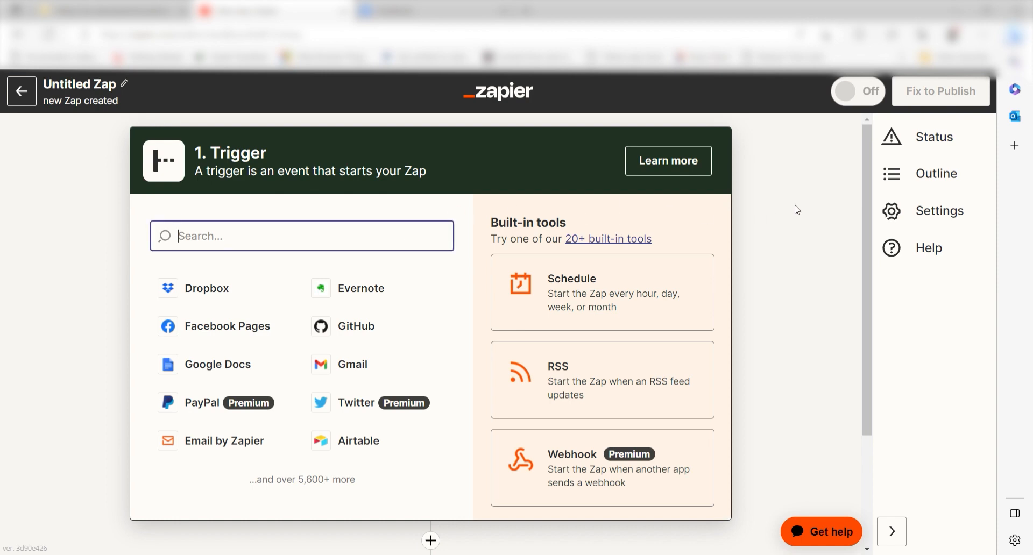
pyautogui.write('slack')
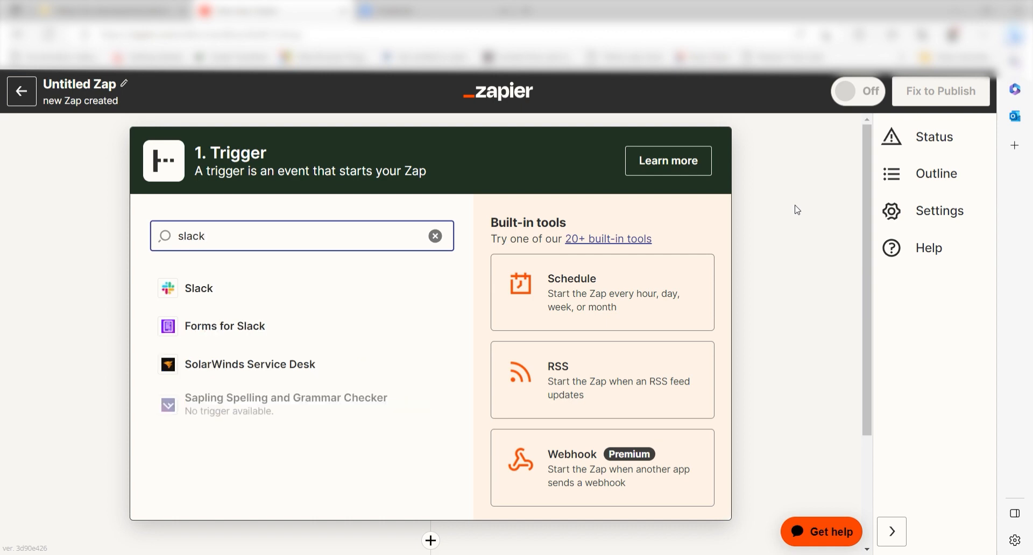
pyautogui.click(198, 288)
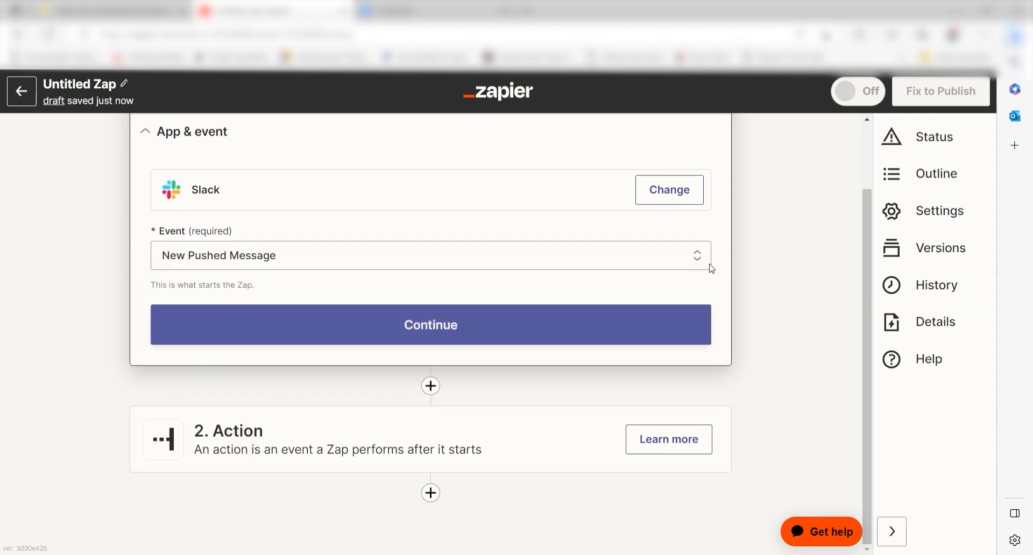
pyautogui.click(431, 325)
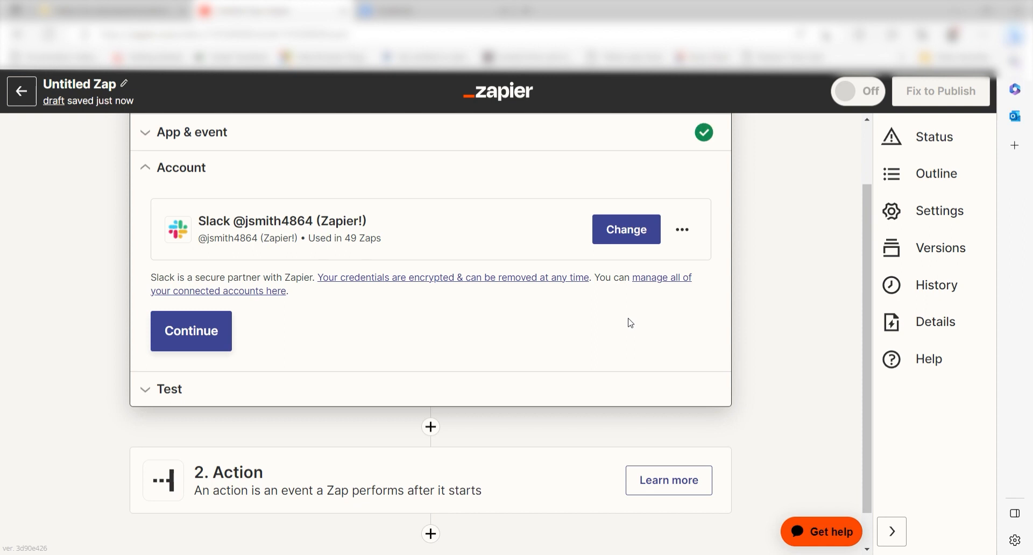
pyautogui.moveTo(633, 320)
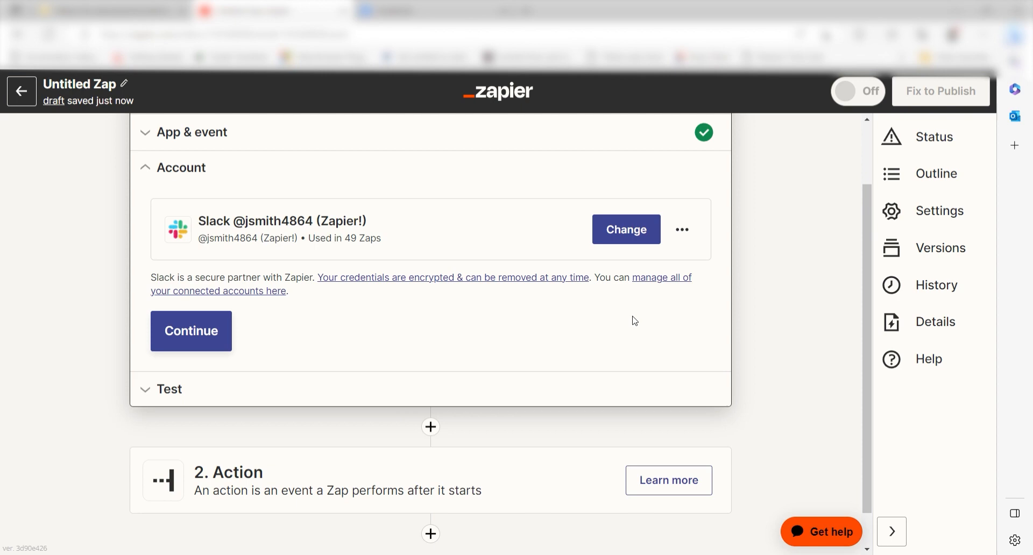
pyautogui.moveTo(653, 316)
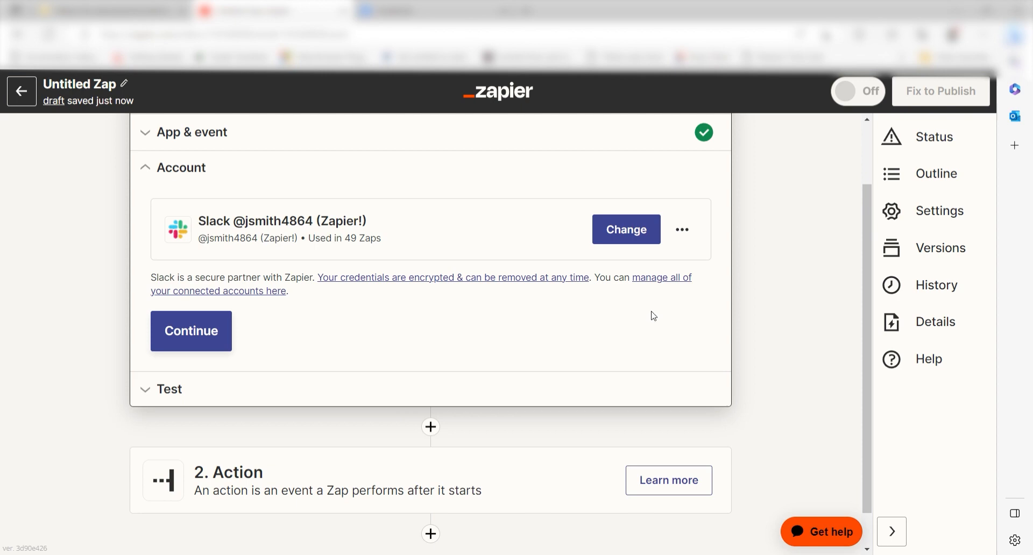
# Connect a Slack account and allow Zapier access to the Zapier! workspace.
pyautogui.click(624, 229)
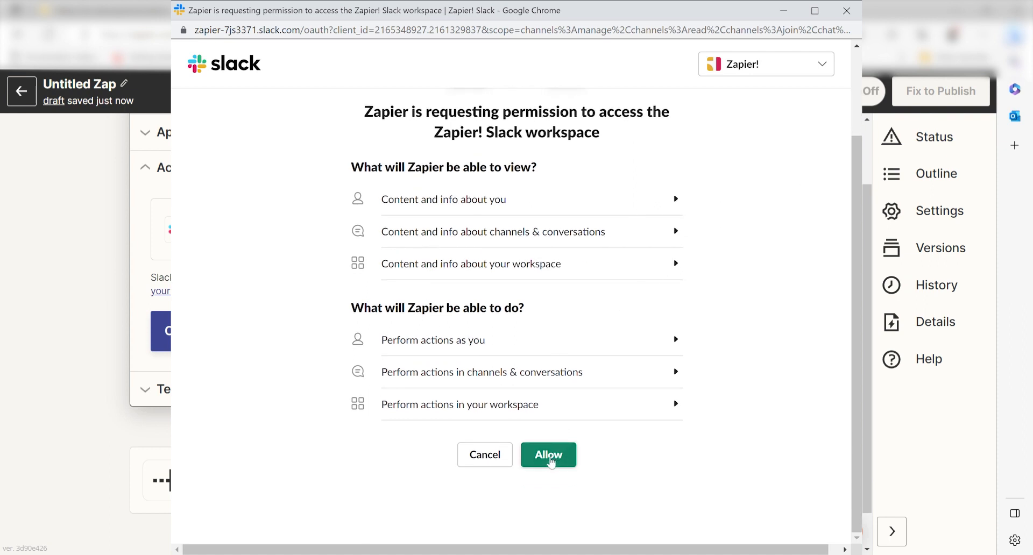
pyautogui.moveTo(555, 426)
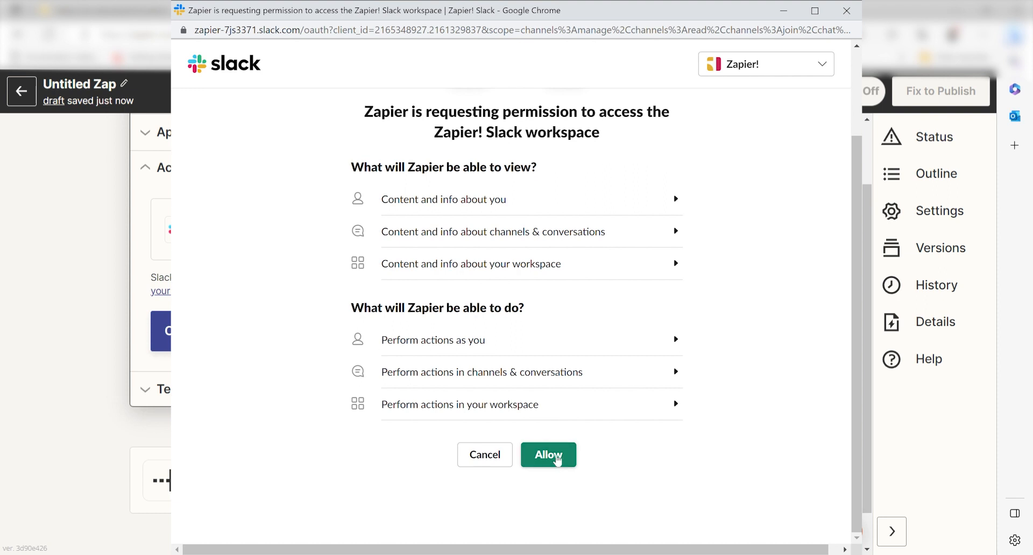
pyautogui.click(548, 454)
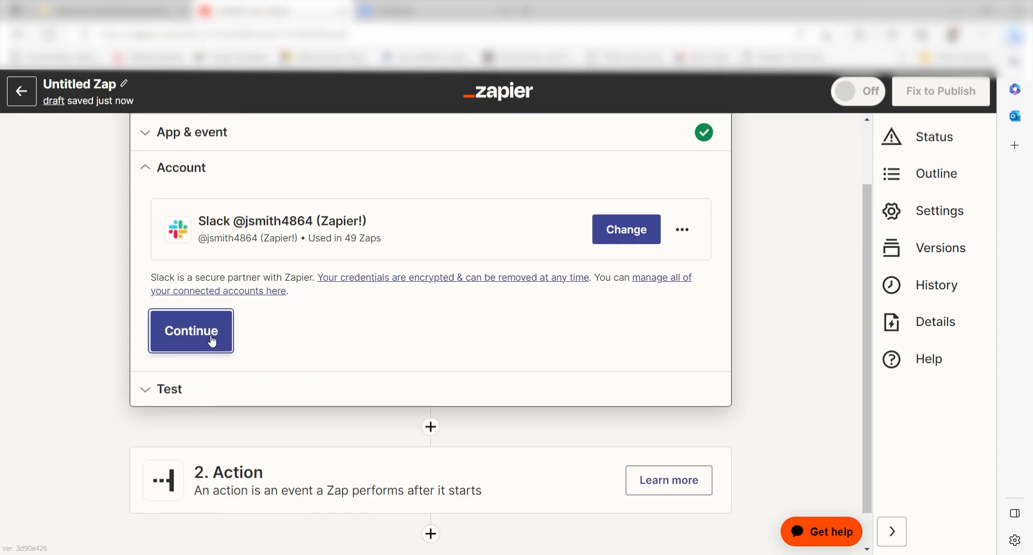
# Confirm the Slack account, test the trigger for a sample pushed message, and continue to the action.
pyautogui.click(190, 330)
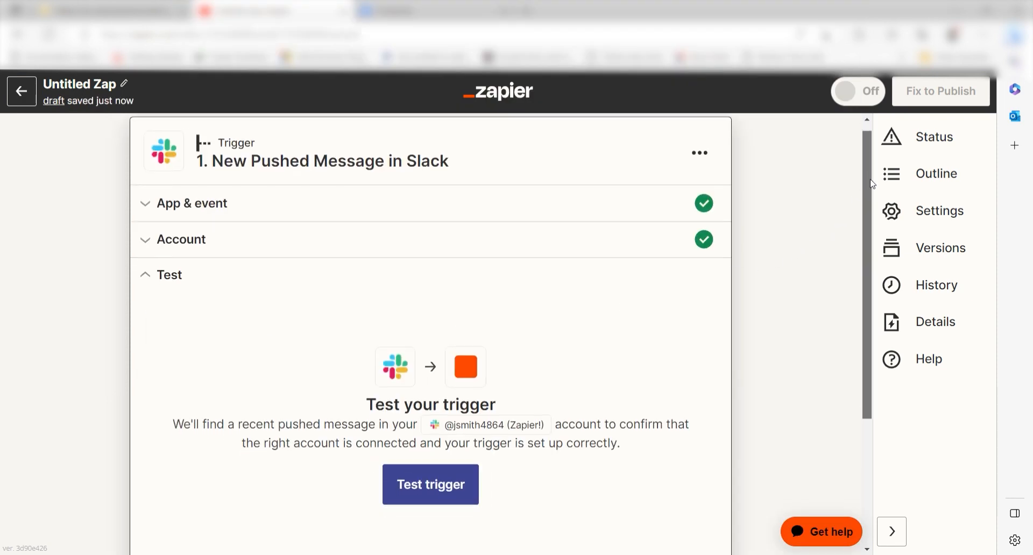
pyautogui.scroll(-3)
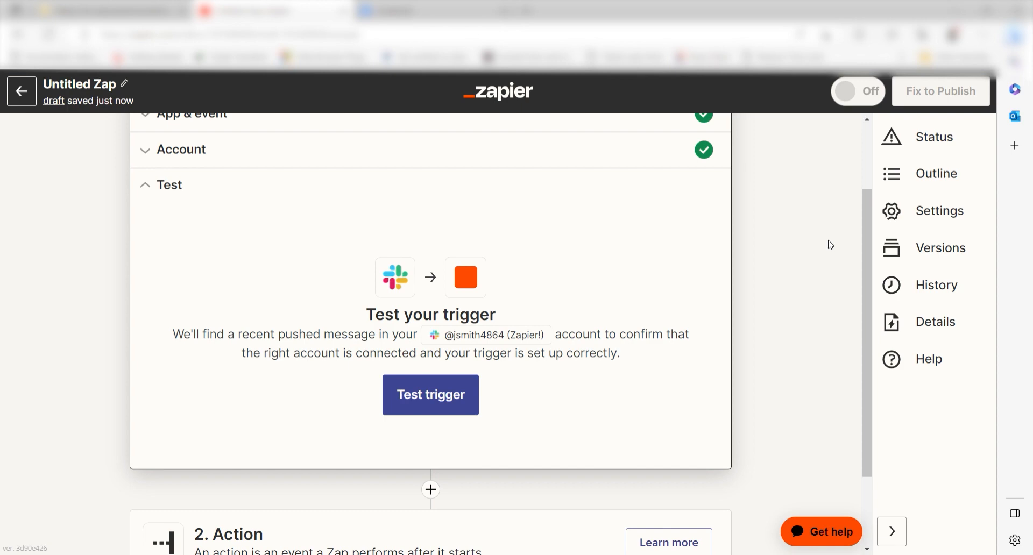
pyautogui.moveTo(614, 332)
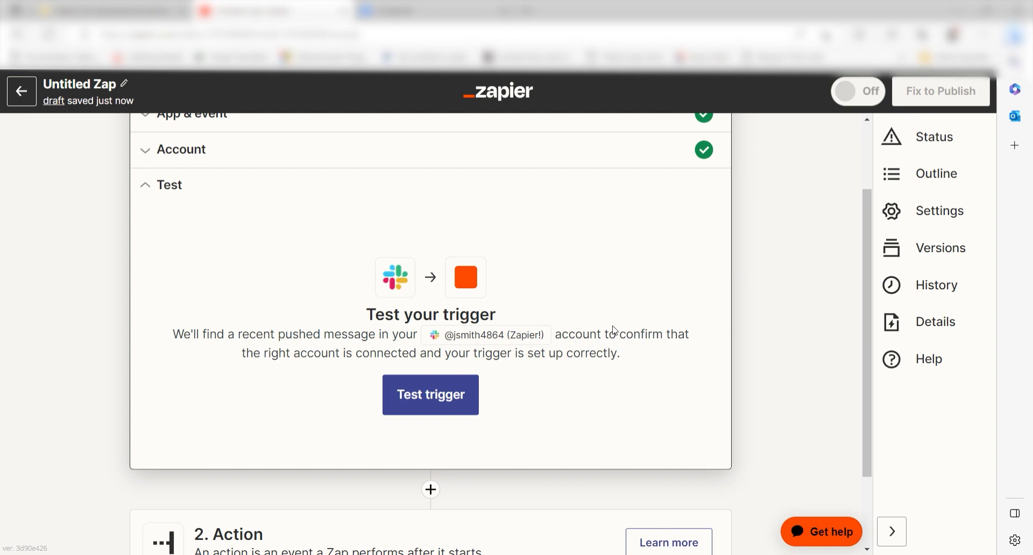
pyautogui.click(431, 395)
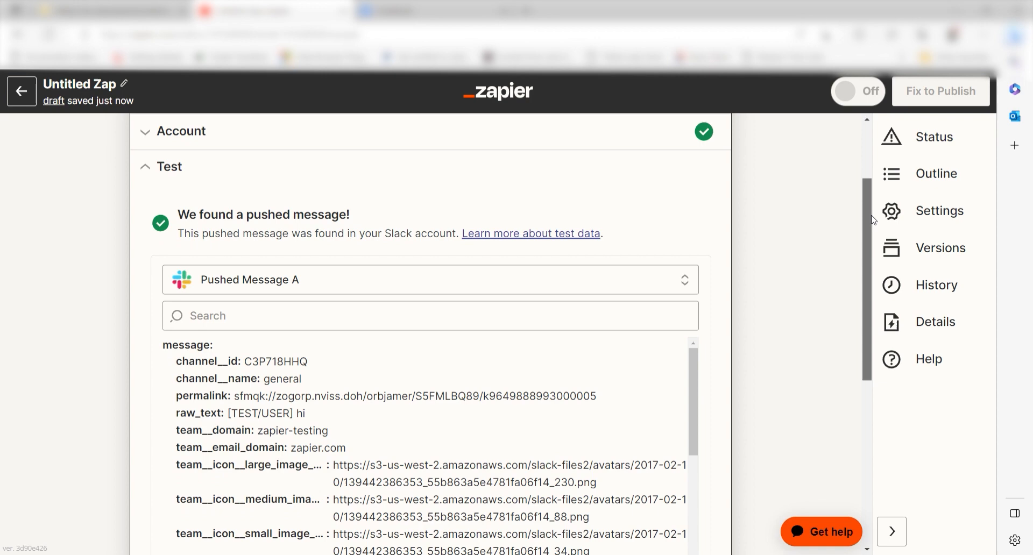
pyautogui.scroll(-3)
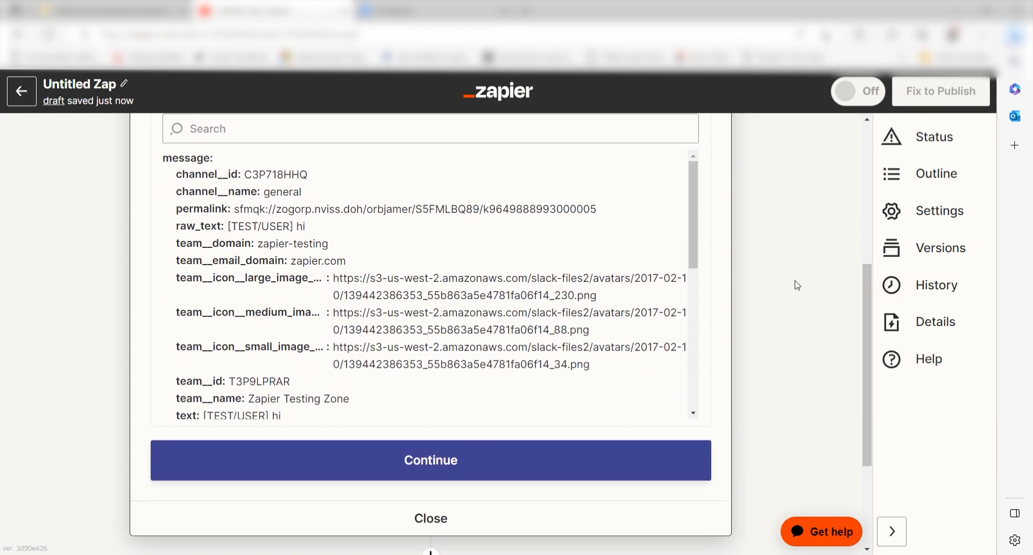
pyautogui.click(430, 459)
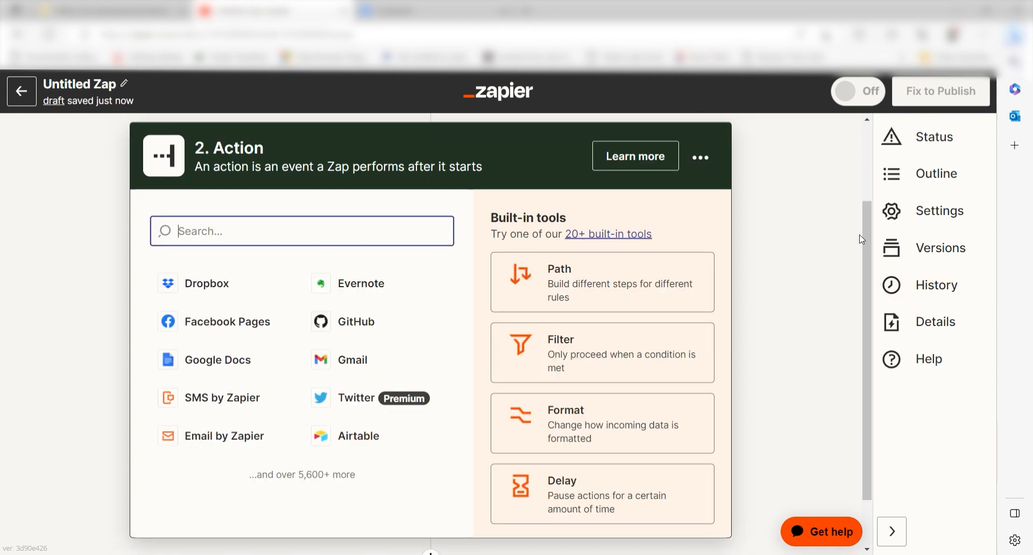
# Choose OpenAI (GPT-3, DALL·E, Whisper) with Send Prompt as the action and begin account connection.
pyautogui.write('openai')
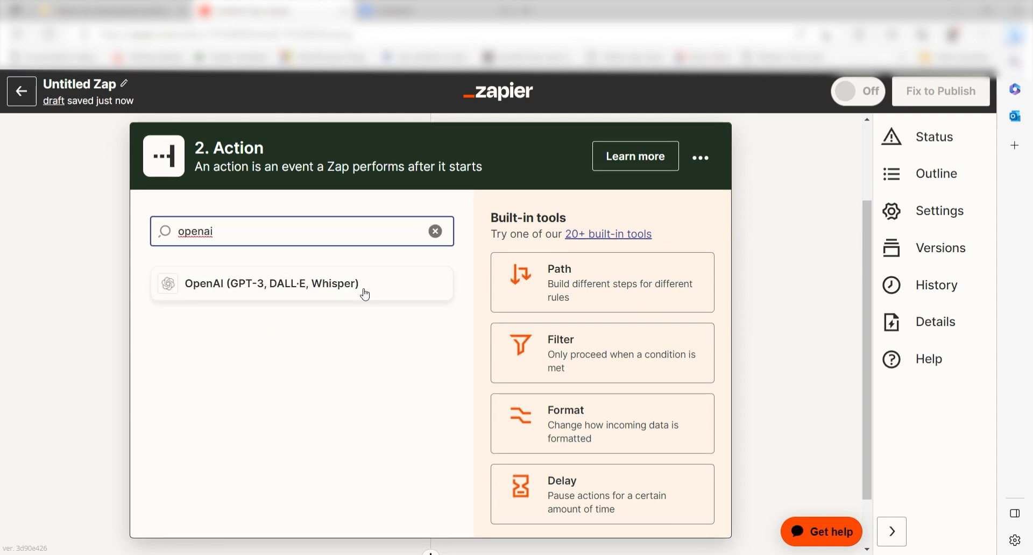
pyautogui.click(272, 284)
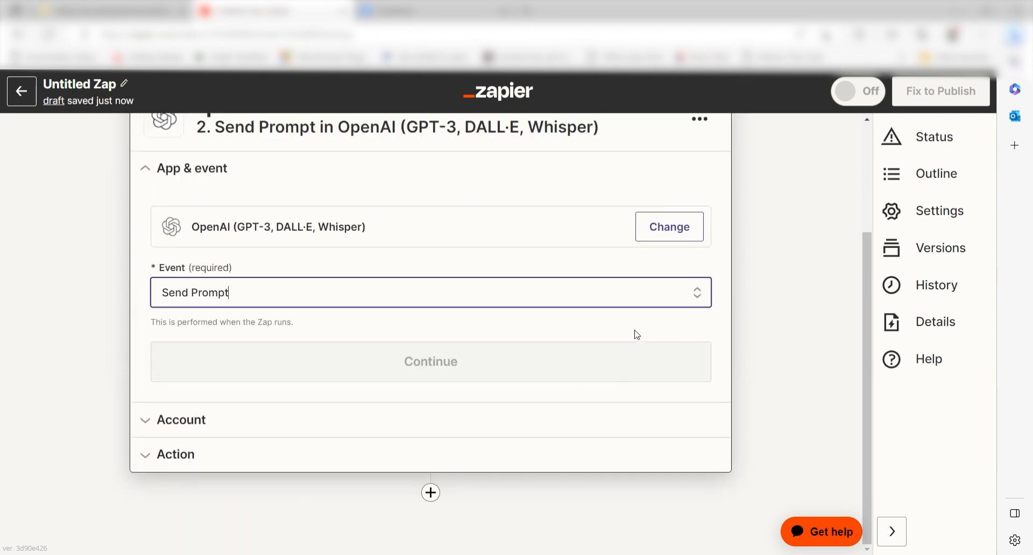
pyautogui.click(431, 360)
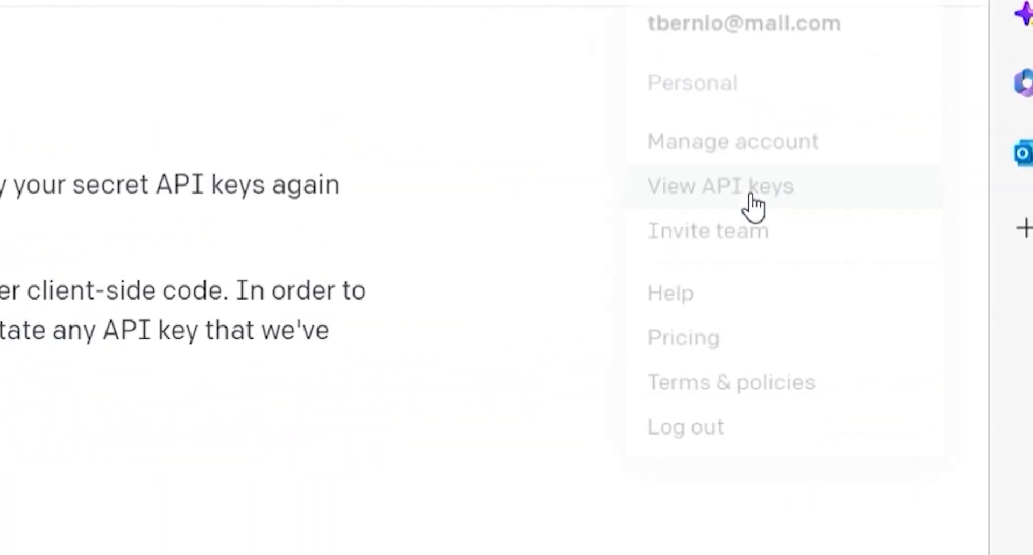
# Show the OpenAI Platform API keys page from the profile menu's View API keys.
pyautogui.click(720, 186)
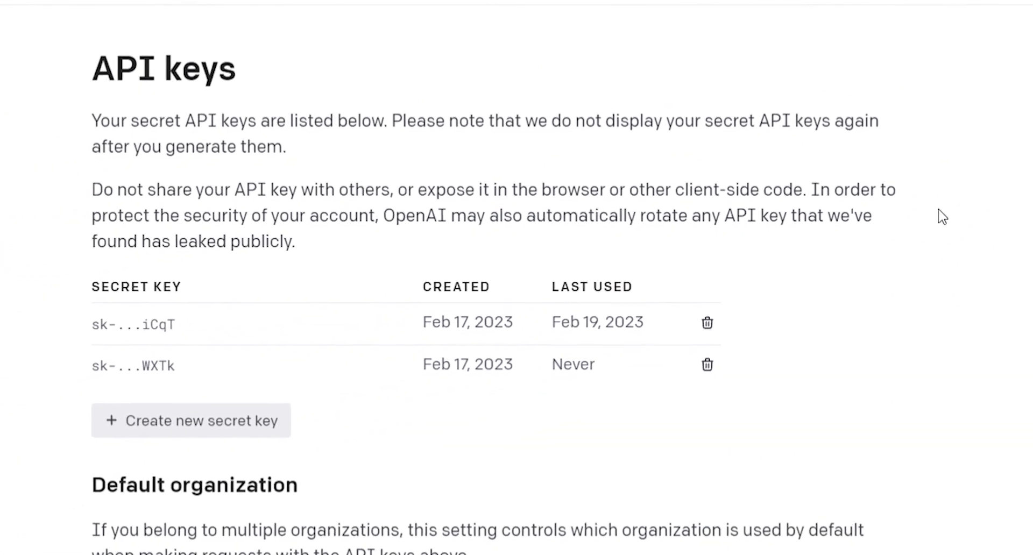
pyautogui.click(191, 421)
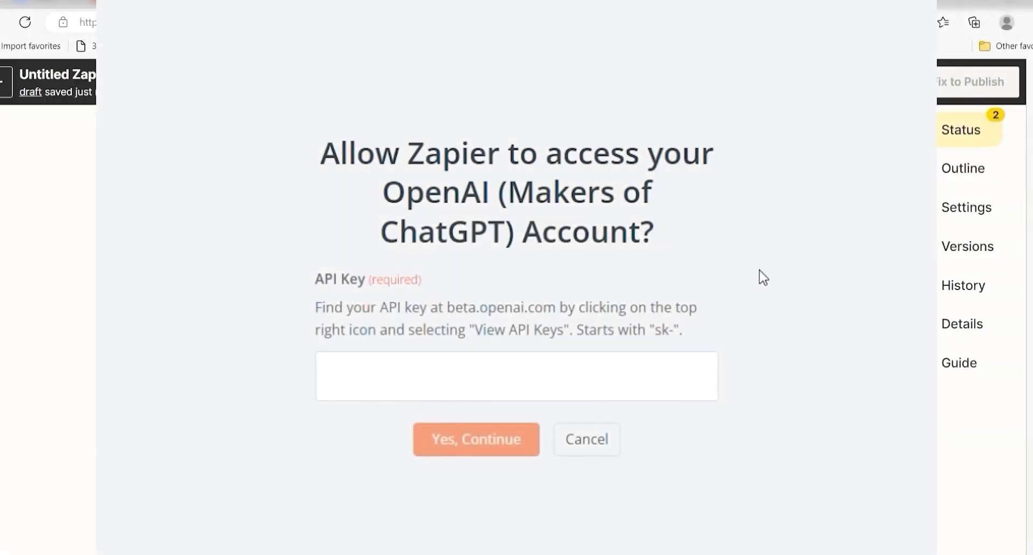
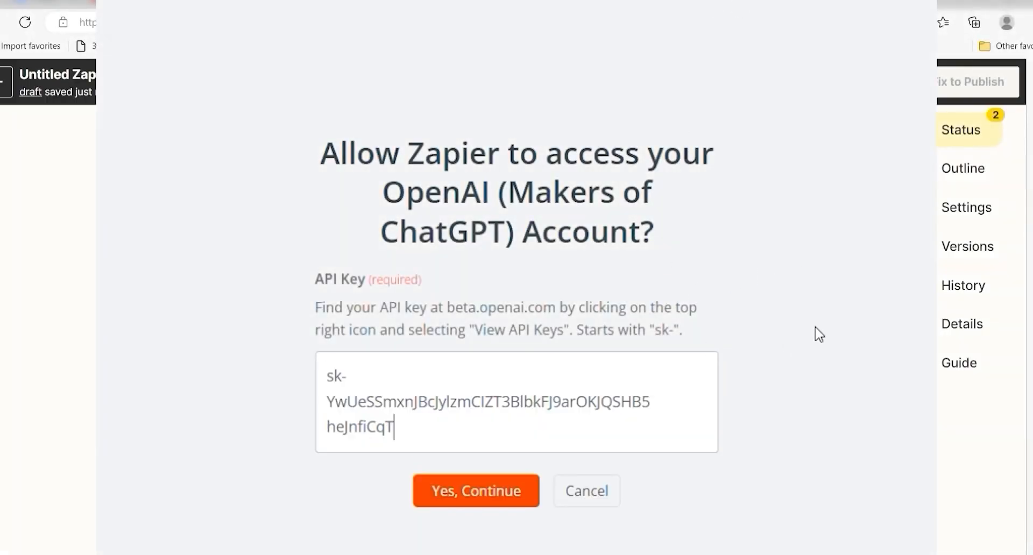
pyautogui.click(476, 491)
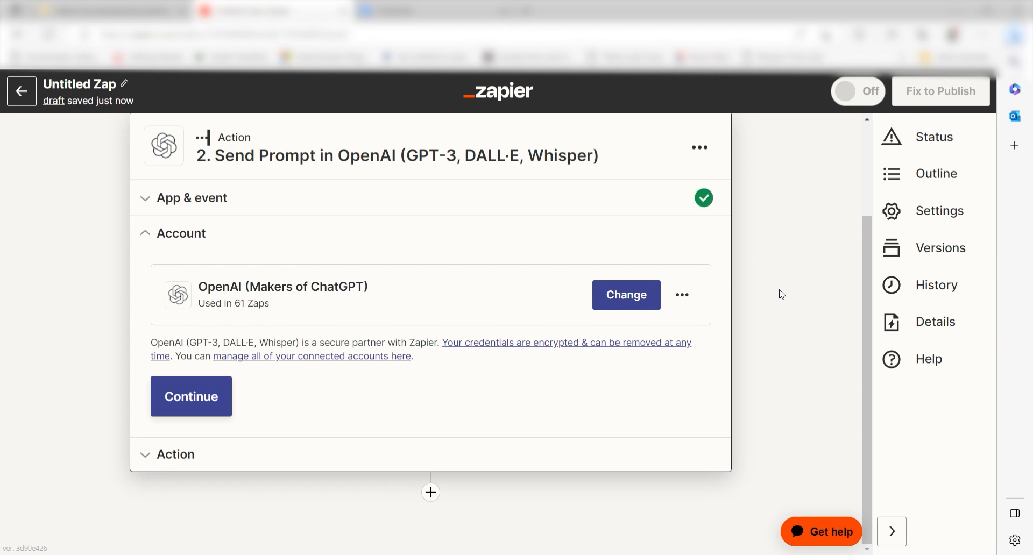
# Write a prompt asking for a short reminder title, no more than 10 words, without quotation marks, for the Slack message.
pyautogui.click(191, 396)
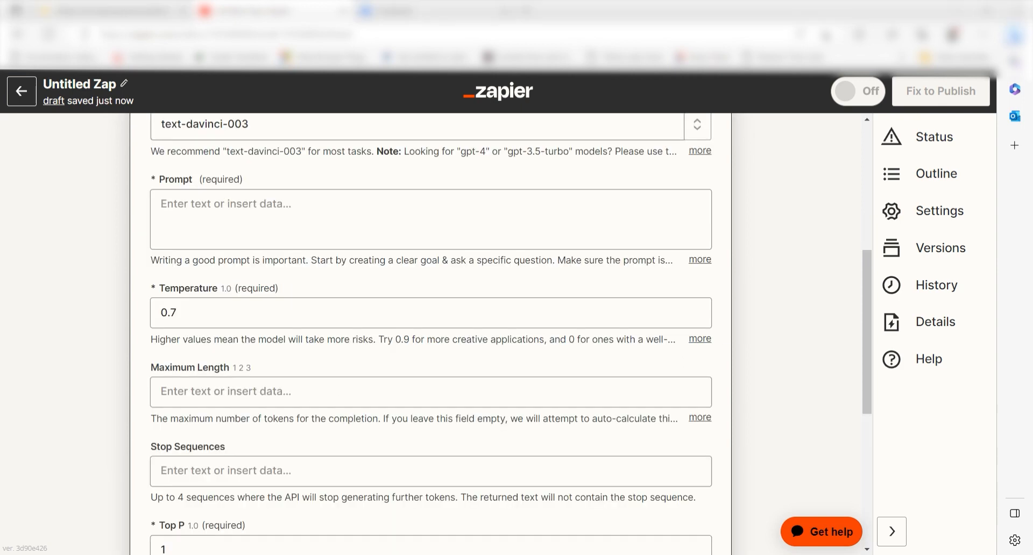
pyautogui.moveTo(30, 321)
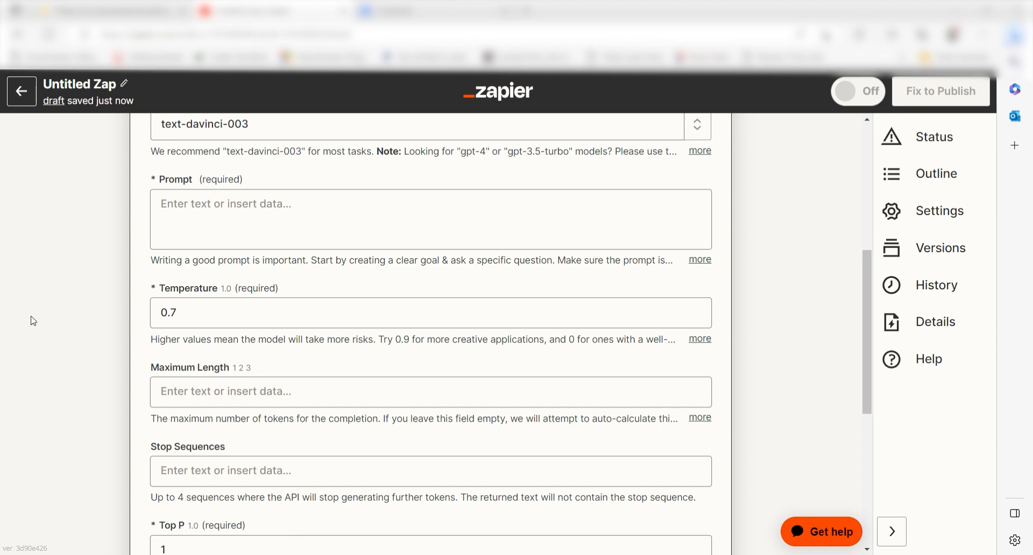
pyautogui.moveTo(654, 255)
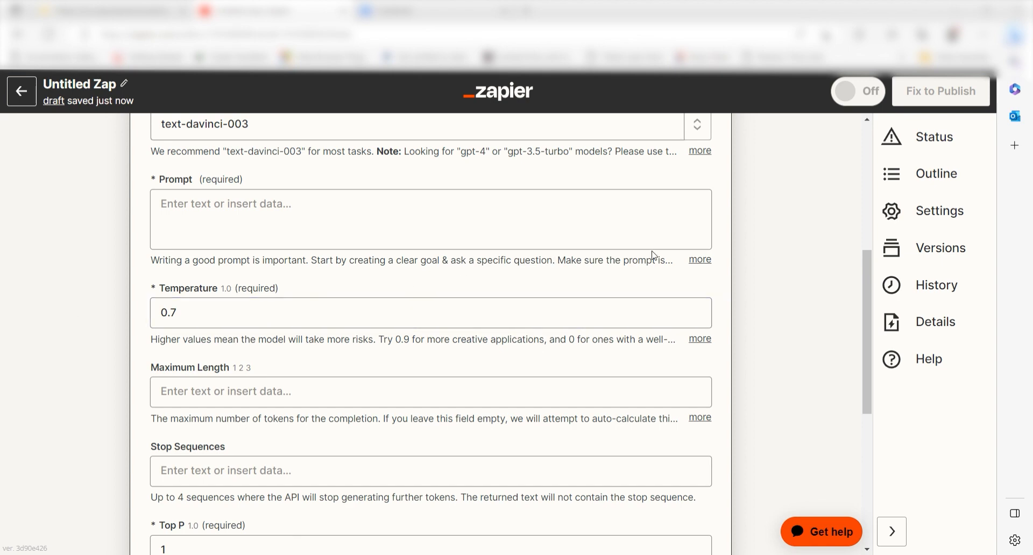
pyautogui.click(430, 219)
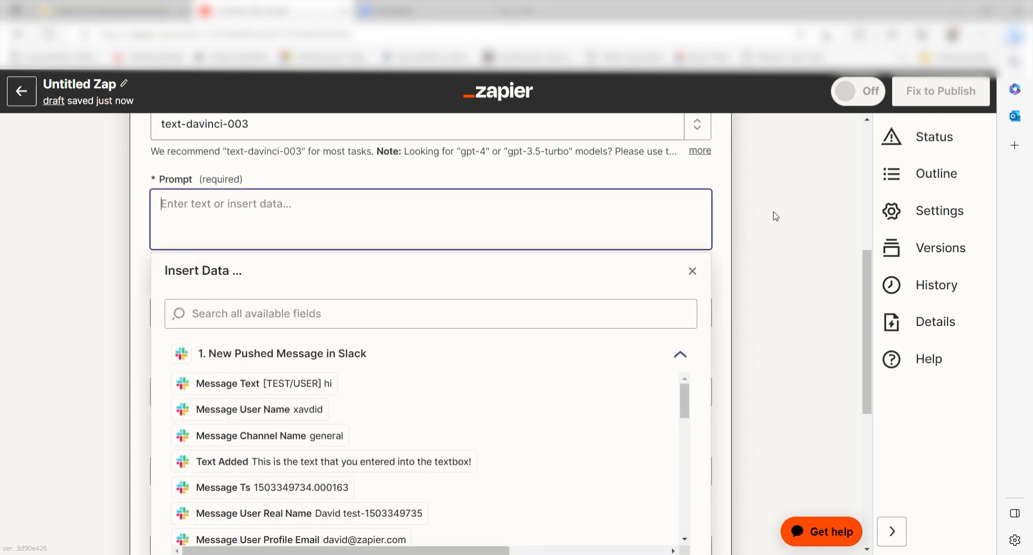
pyautogui.write("I'm adding a reminder to my to do list")
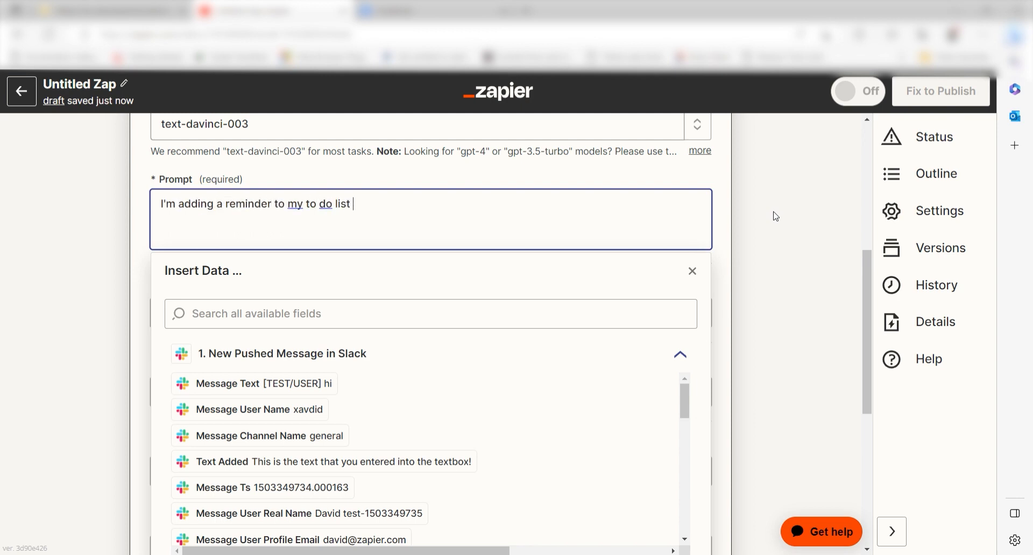
pyautogui.write('of this message below.  Write a')
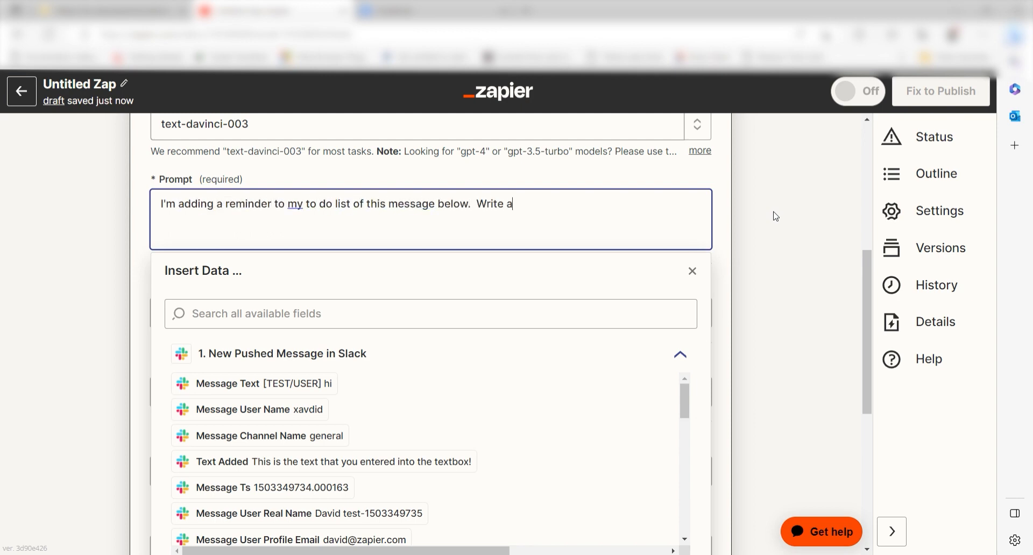
pyautogui.write("short title for my reminder that's no more than 100 characters.")
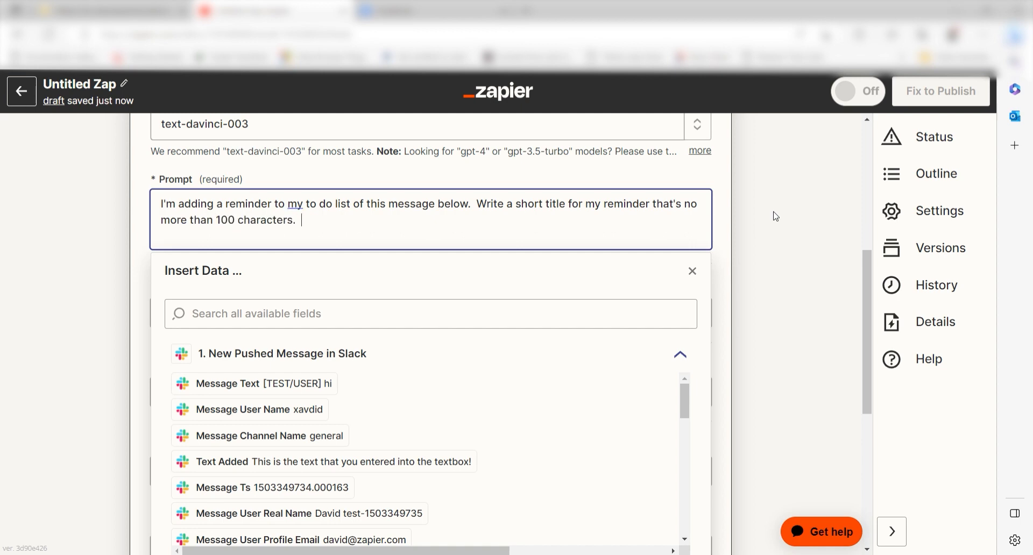
pyautogui.write('Do not use quotation marks')
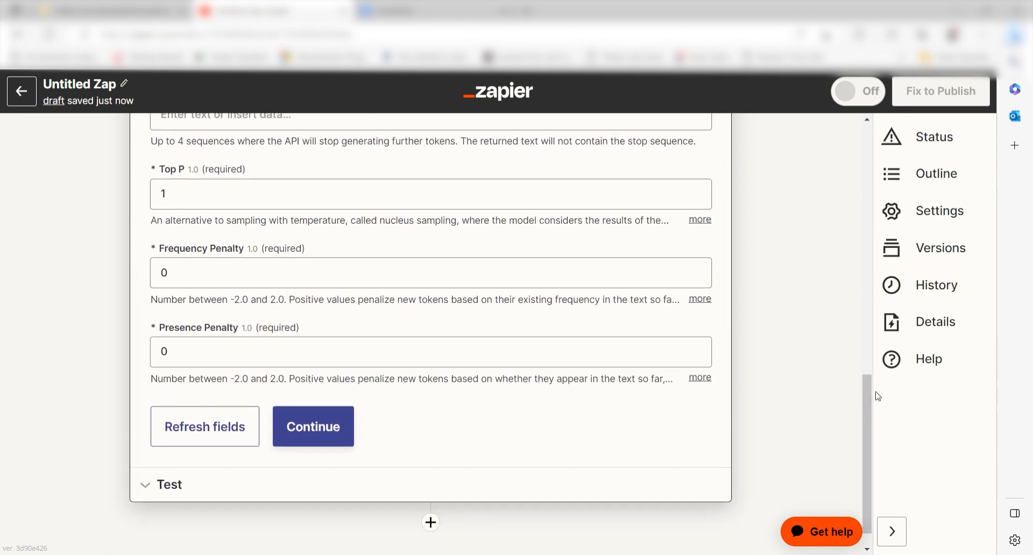
# Continue and test the Send Prompt action to get a generated title.
pyautogui.click(312, 426)
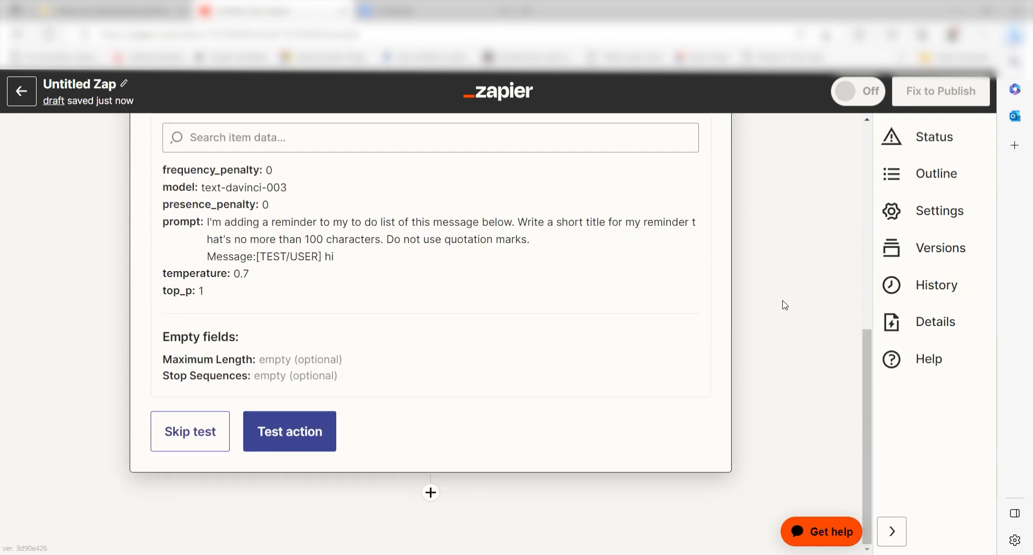
pyautogui.click(288, 431)
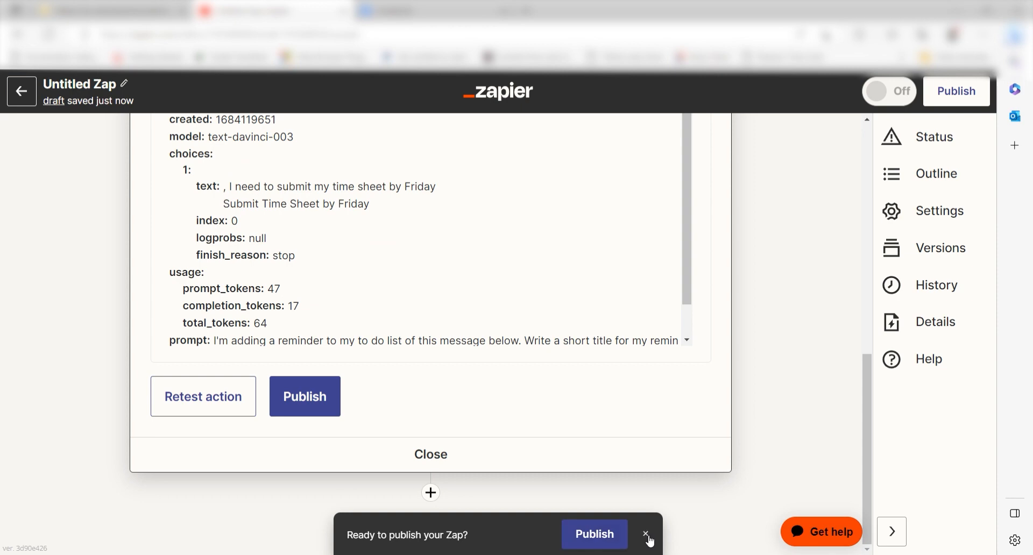
# Dismiss the publish banner and set the Todoist step to Create Task with the connected account.
pyautogui.click(647, 534)
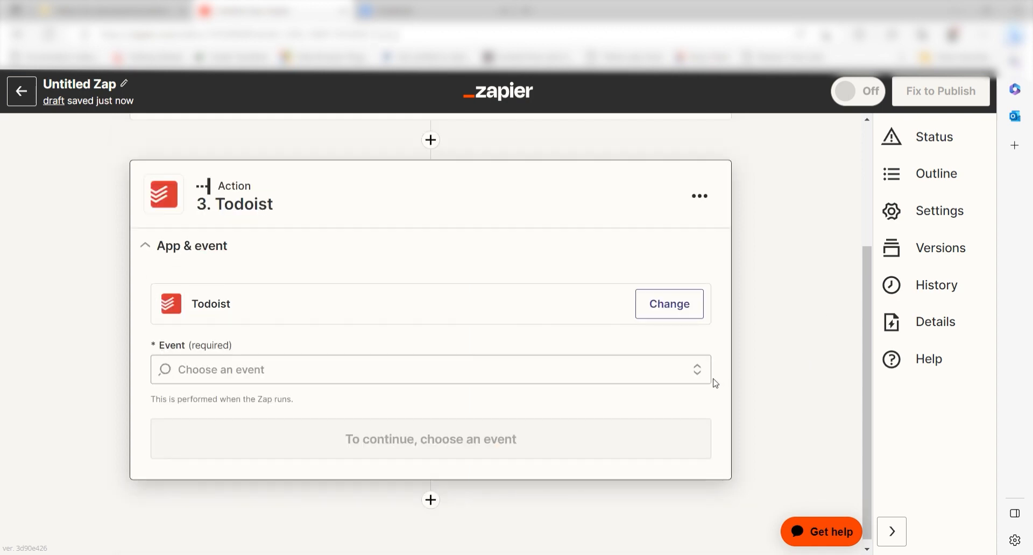
pyautogui.click(430, 369)
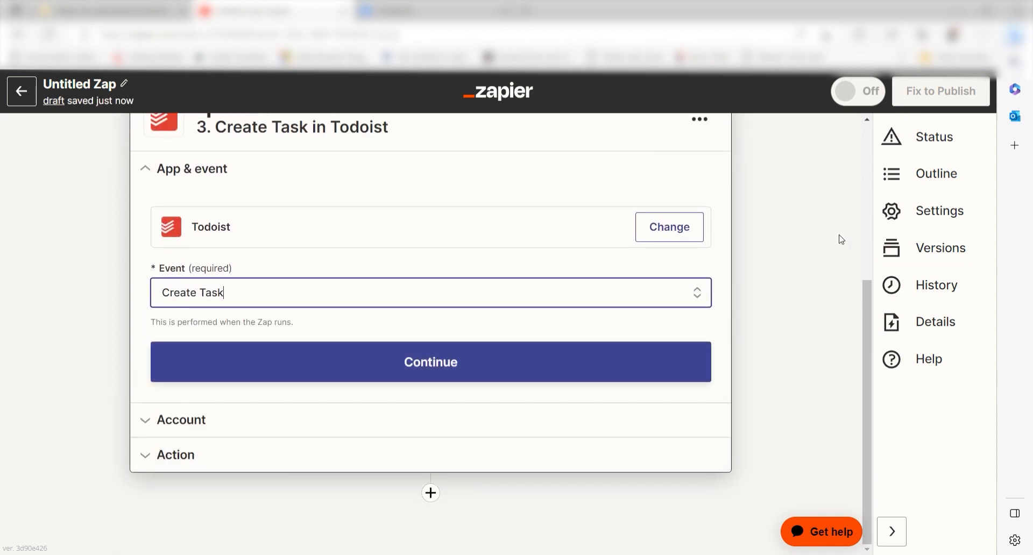
pyautogui.click(430, 363)
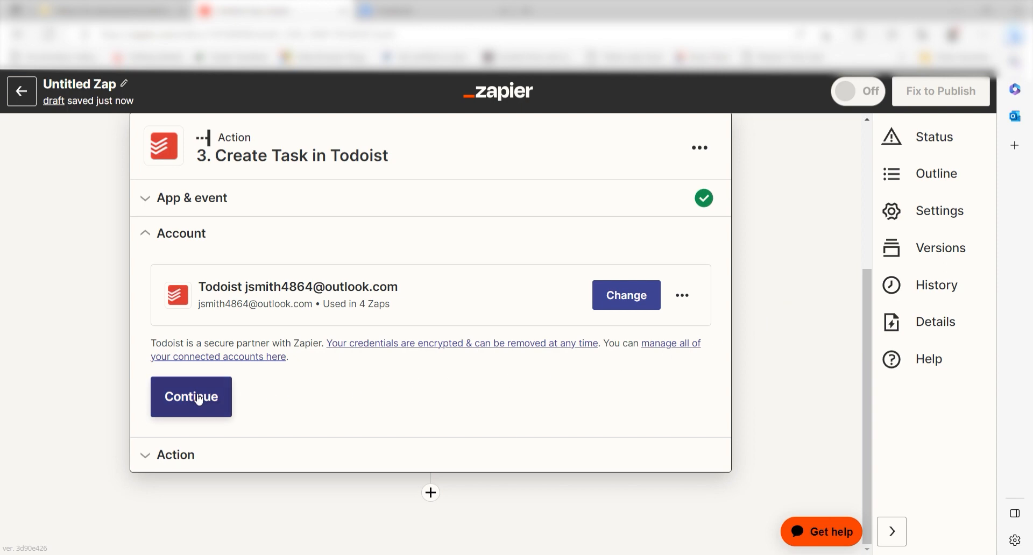
pyautogui.click(192, 396)
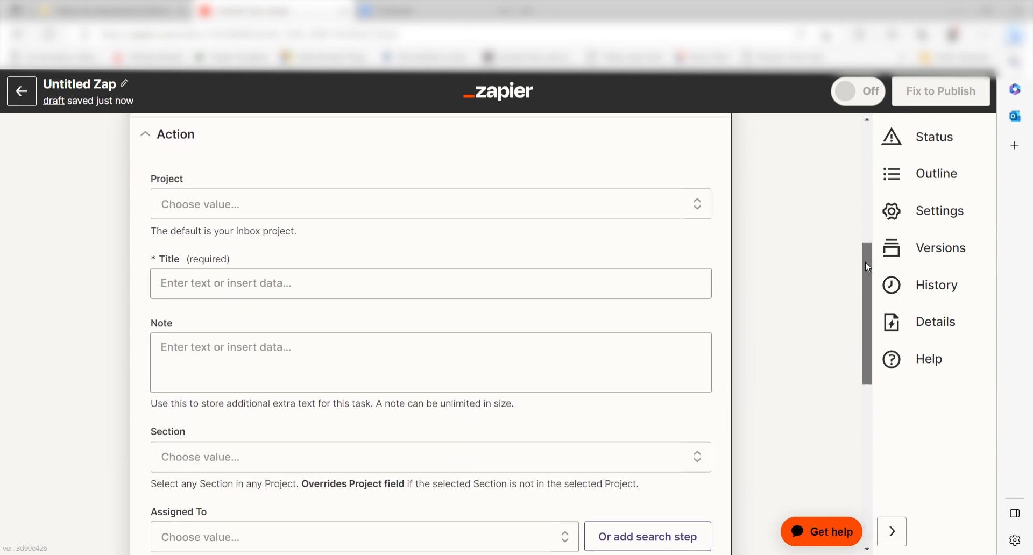
# Use OpenAI's Response as the task Title and Slack Message Text as the Note, then send a test task.
pyautogui.scroll(-3)
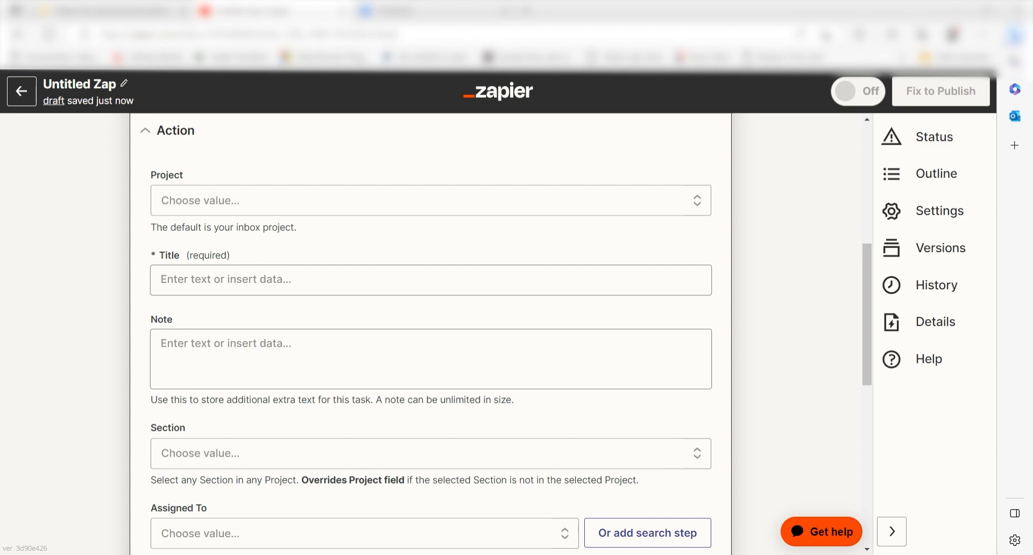
pyautogui.moveTo(767, 275)
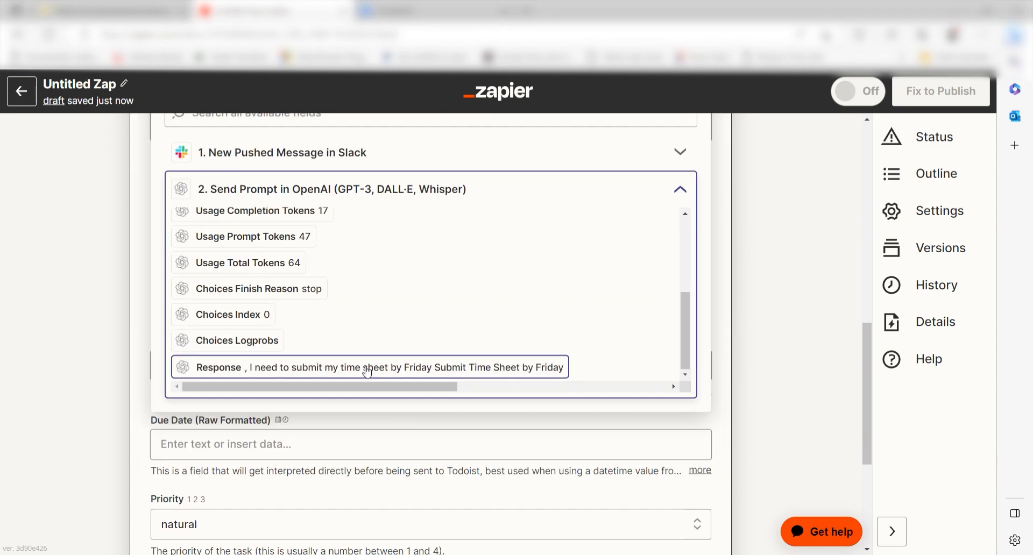
pyautogui.click(369, 367)
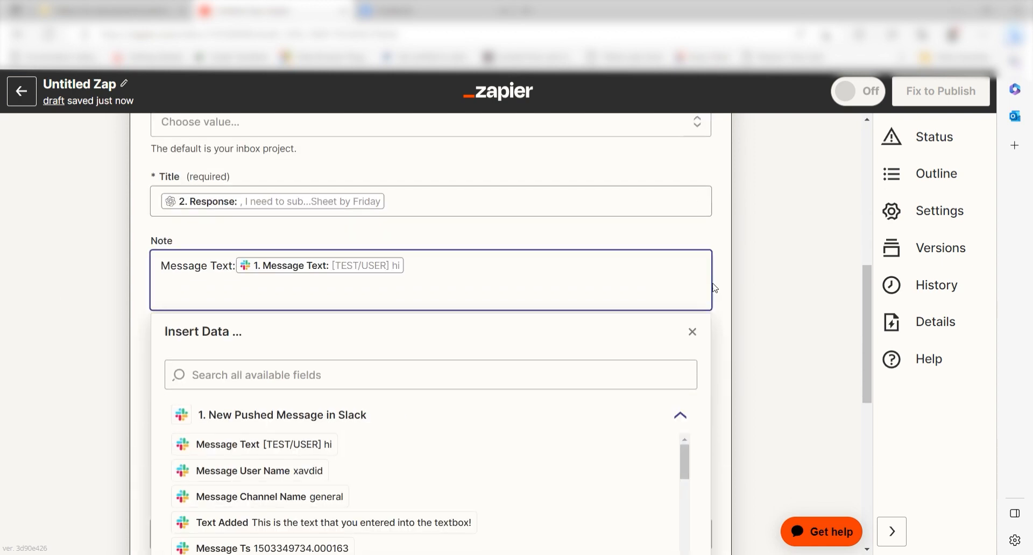
pyautogui.click(692, 331)
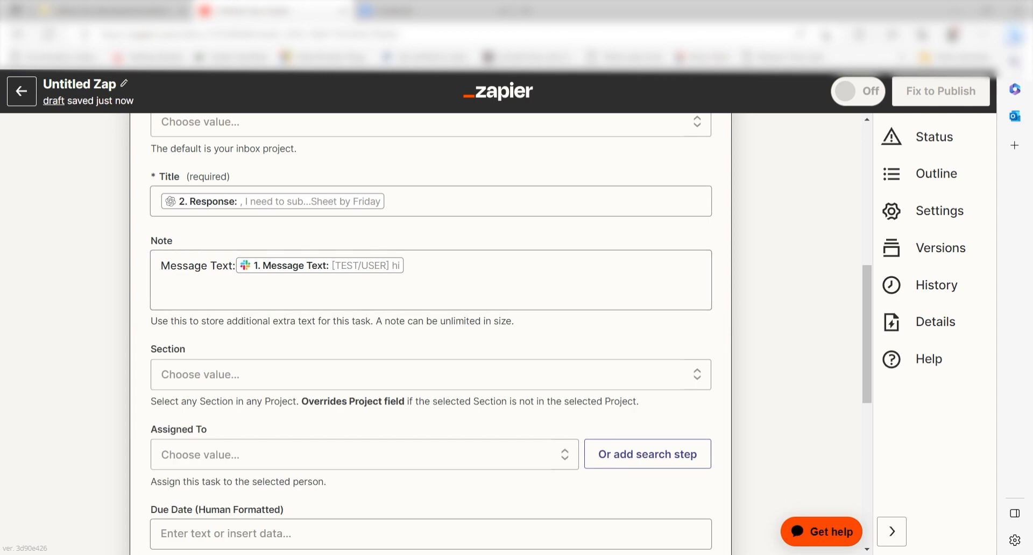
pyautogui.scroll(-3)
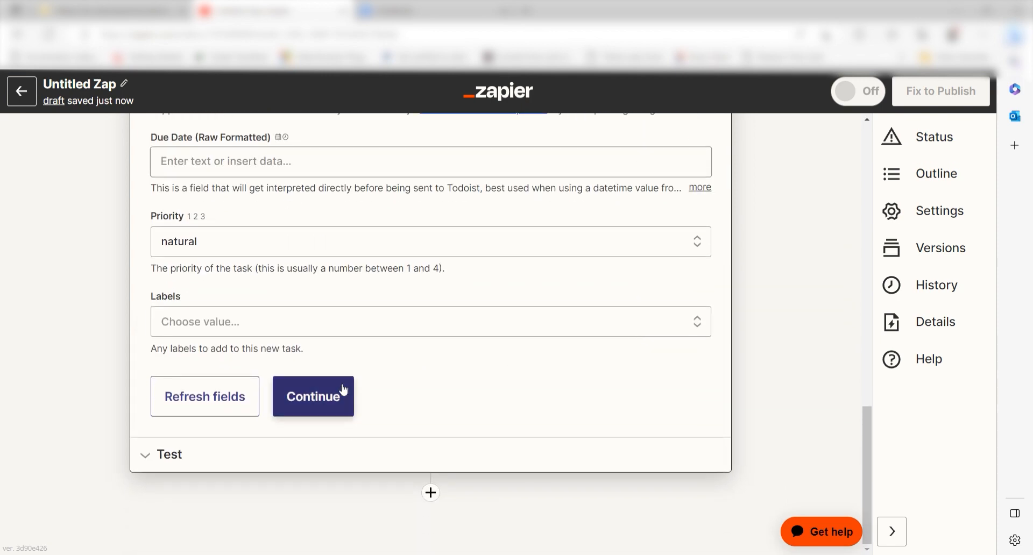
pyautogui.click(313, 396)
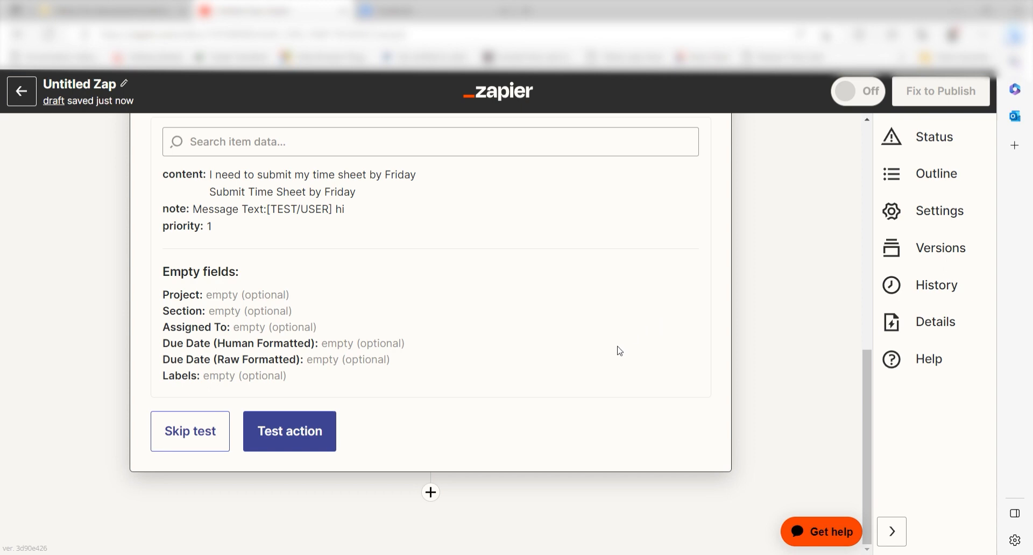
pyautogui.click(289, 432)
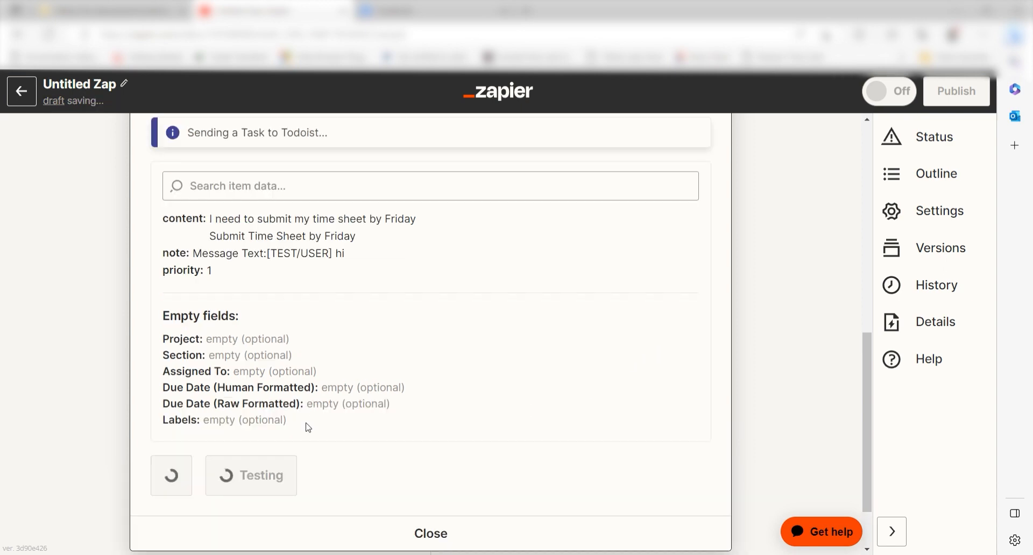